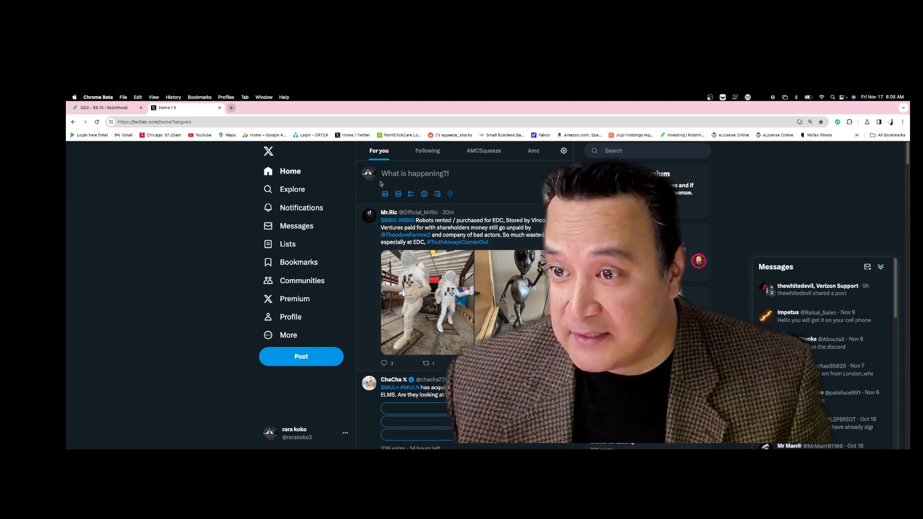
# - View the profile's November 17 SGD alert post and chart, then switch to the Chicago time.is page
pyautogui.click(295, 433)
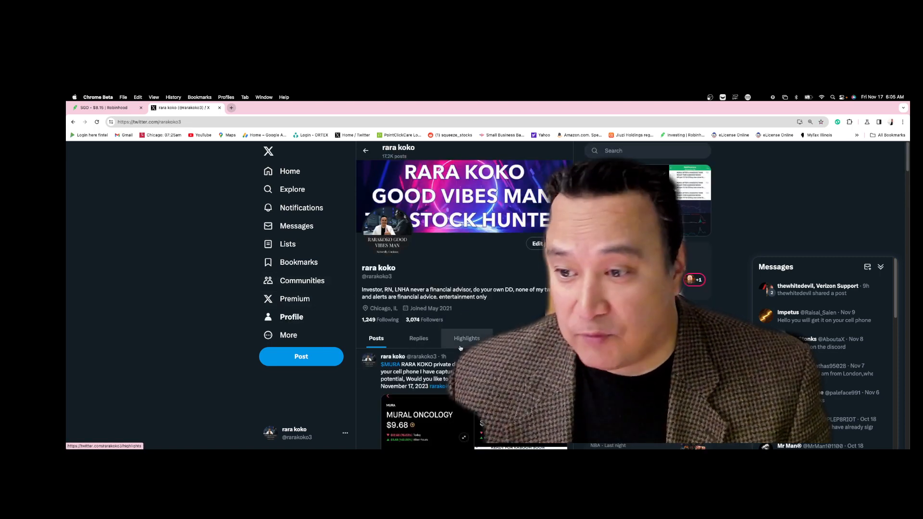
pyautogui.scroll(-3)
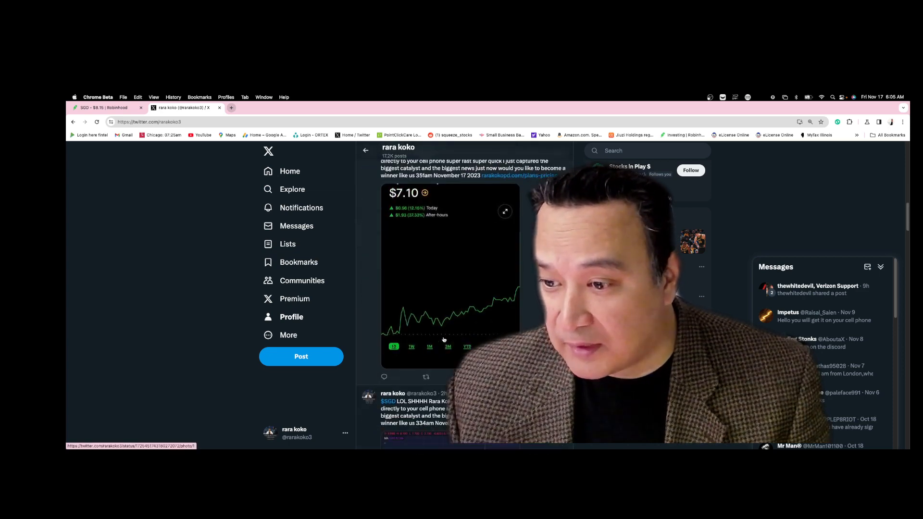
pyautogui.scroll(-3)
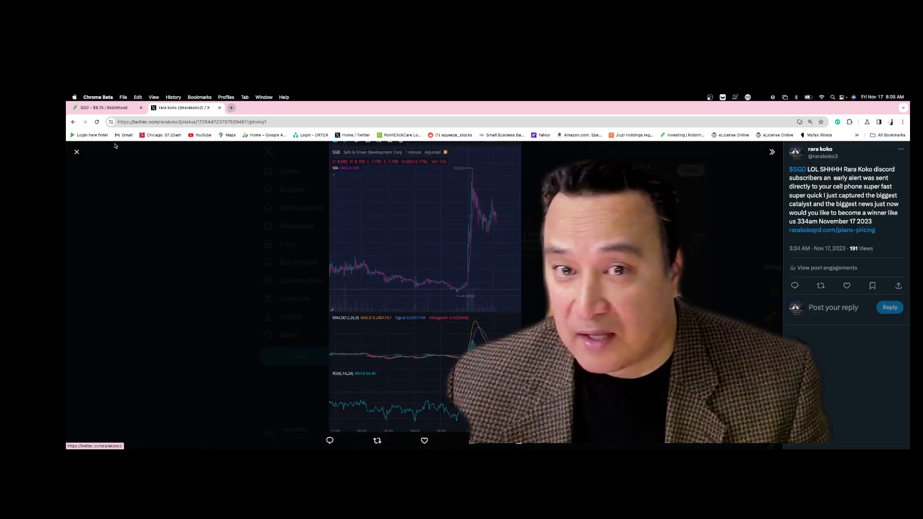
pyautogui.click(77, 152)
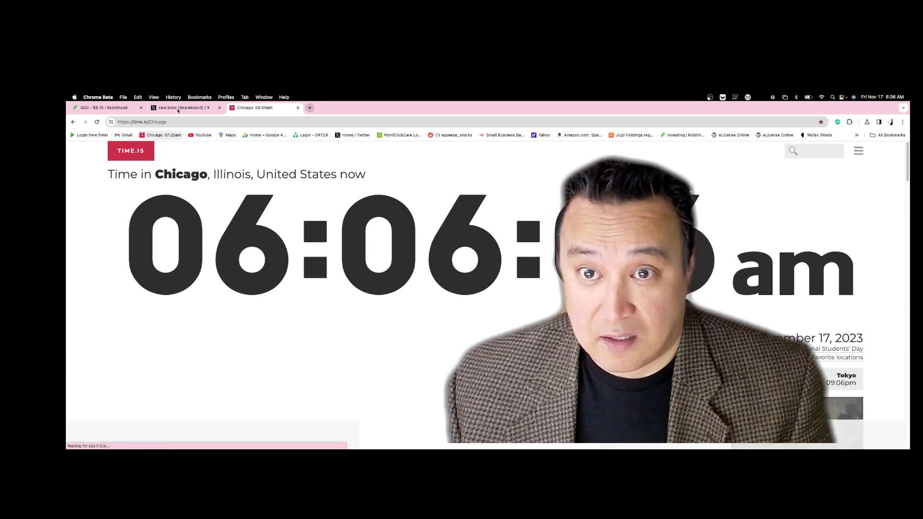
# - Return from the 6:06 am Chicago clock to the X profile showing the OPTX $7.10 alert
pyautogui.click(182, 107)
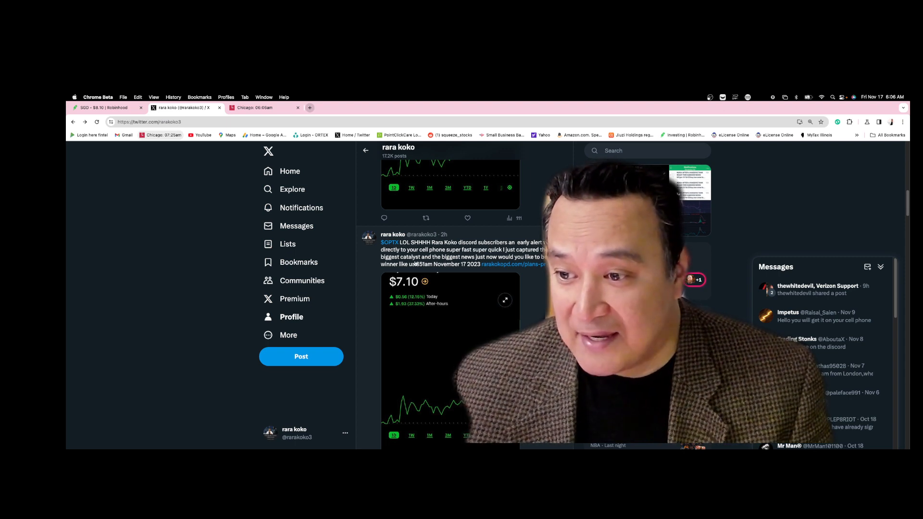
# - Look up OPTX to see Syntec Optics at $6.35, up 23.30% pre-market, then return to X
pyautogui.click(106, 107)
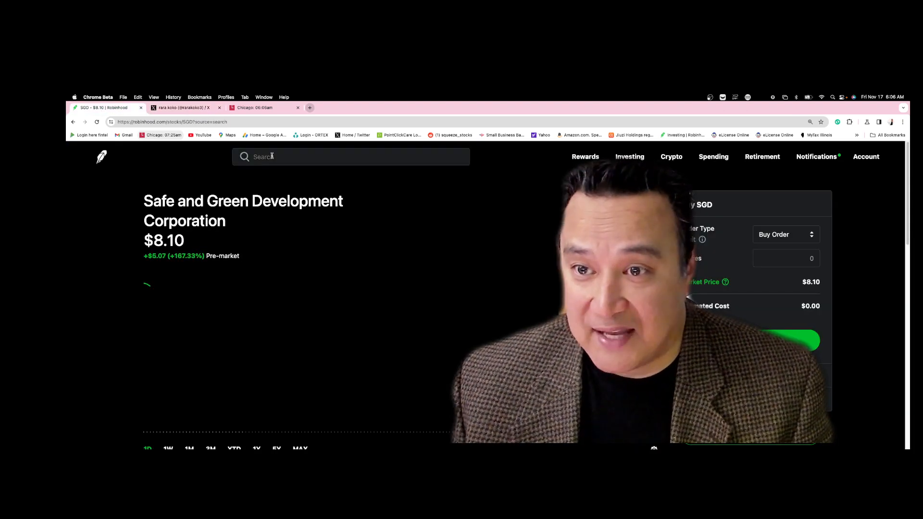
pyautogui.write('OPTX')
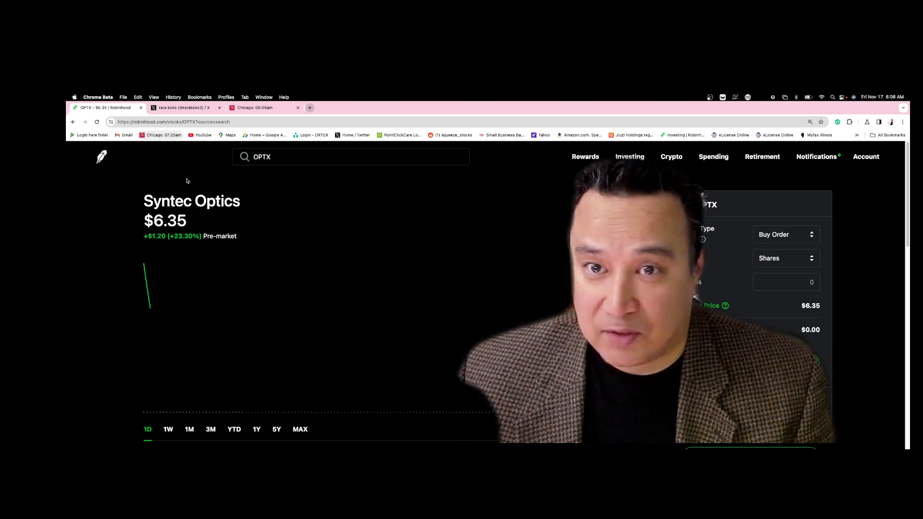
pyautogui.click(350, 157)
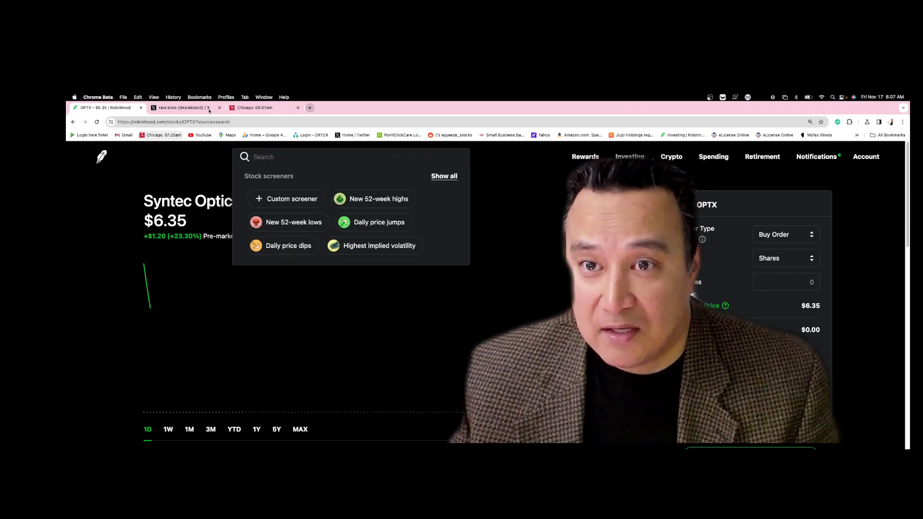
pyautogui.click(183, 108)
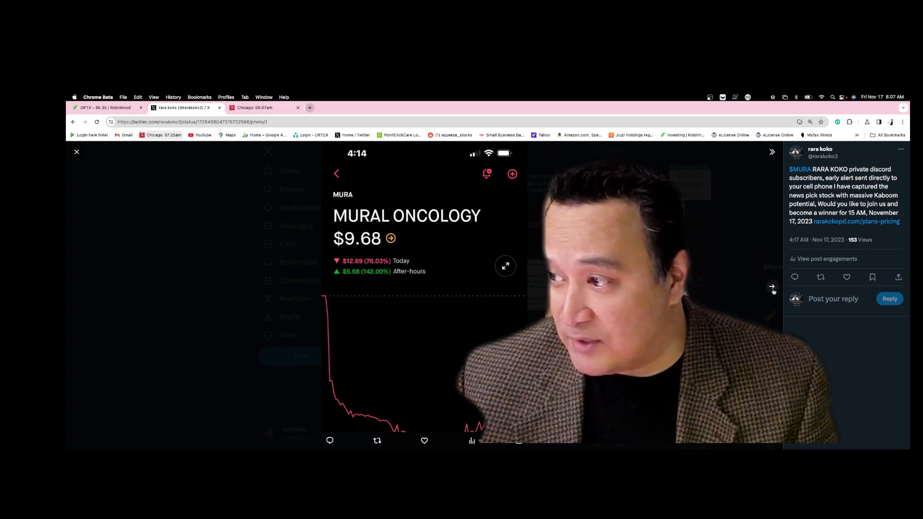
# - View the MURA alert post's screenshot of Mural Oncology at $9.68
pyautogui.click(772, 287)
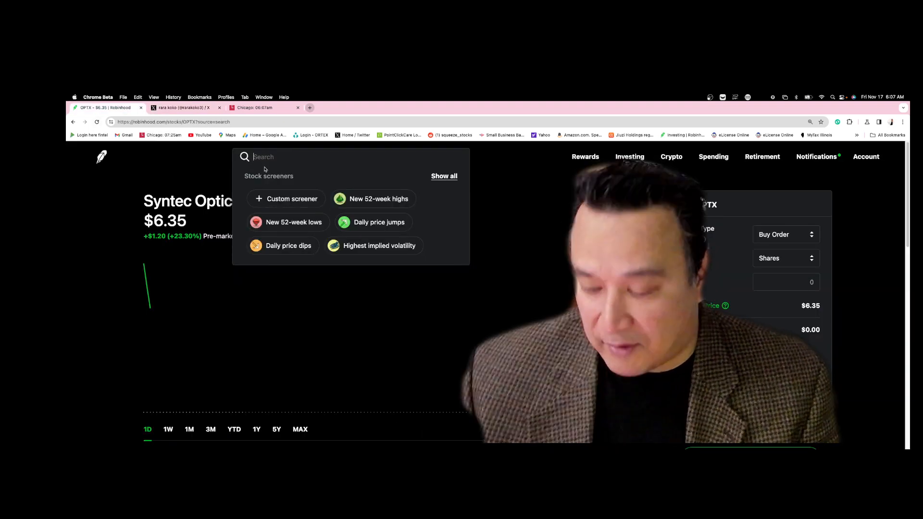
# - Look up MURA ($6.16, +62.11%) and CAUD ($2.10, +19.32%) pre-market quotes
pyautogui.write('MURA')
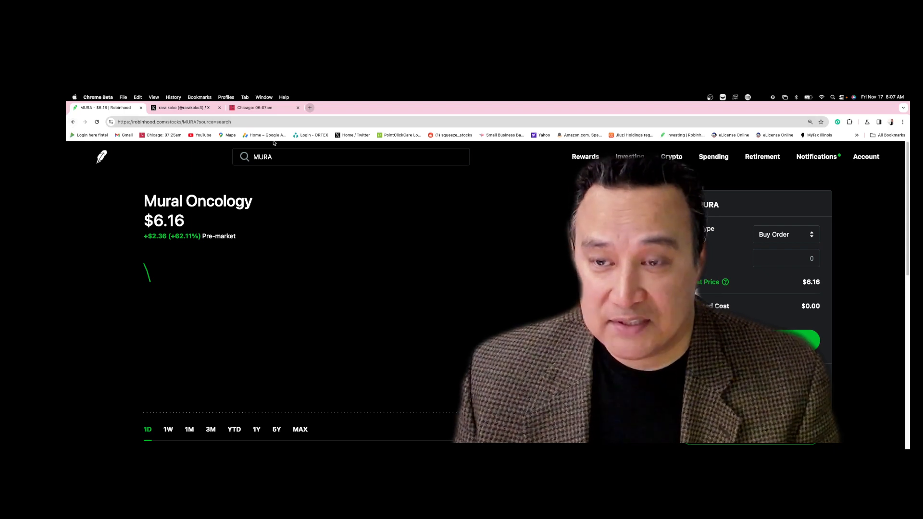
pyautogui.click(350, 156)
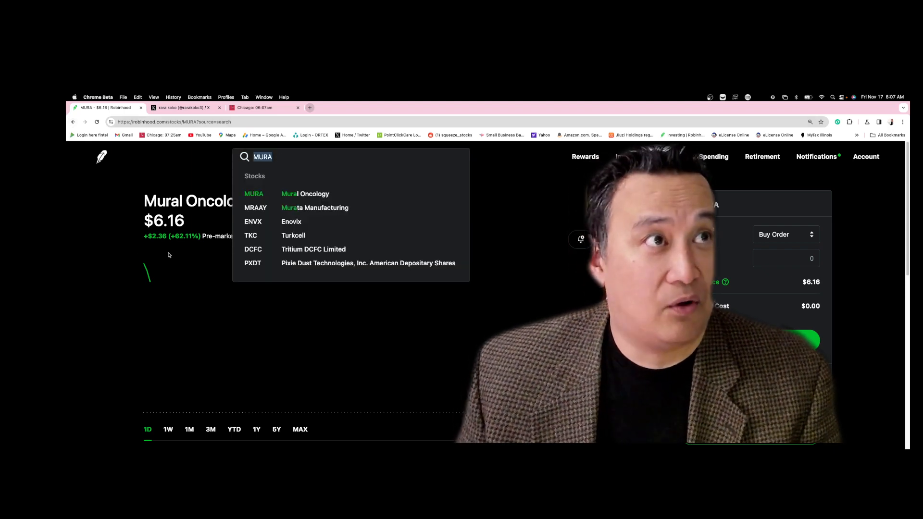
pyautogui.write('c')
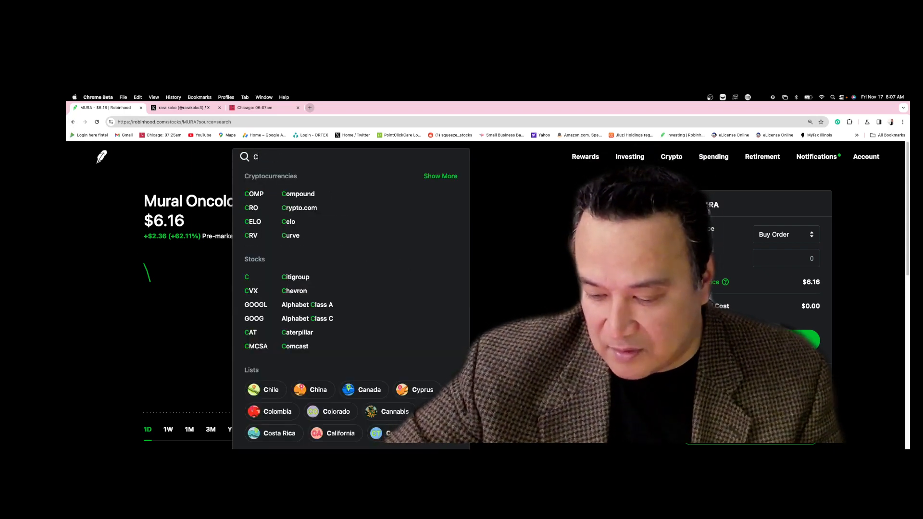
pyautogui.write('UAD')
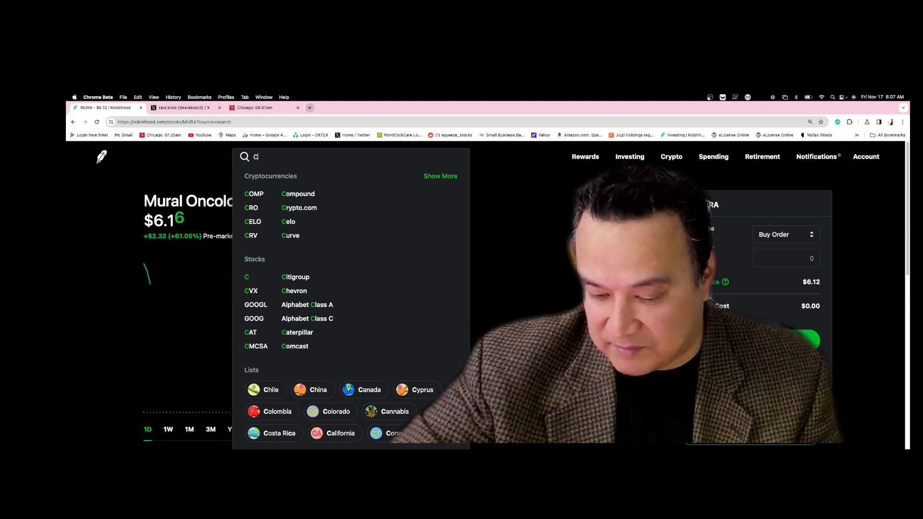
pyautogui.write('AUD')
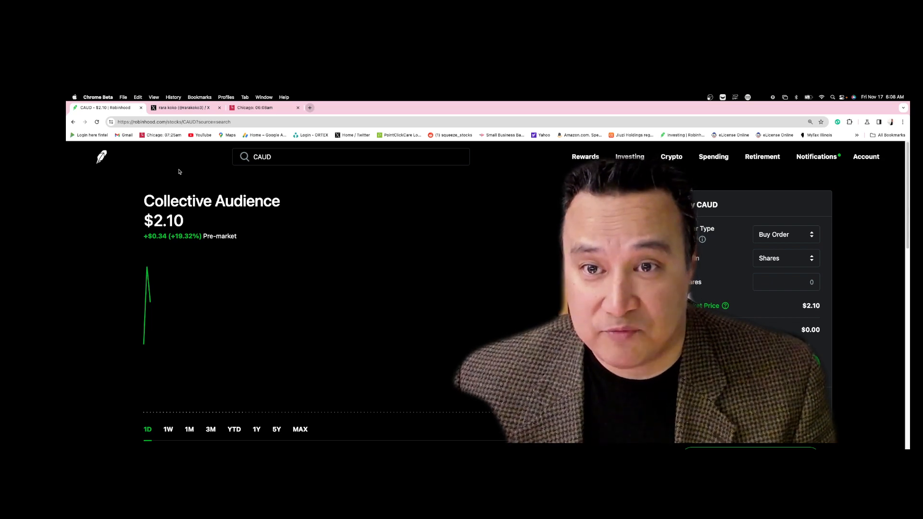
# - Begin searching AUL for Ault Alliance
pyautogui.click(351, 156)
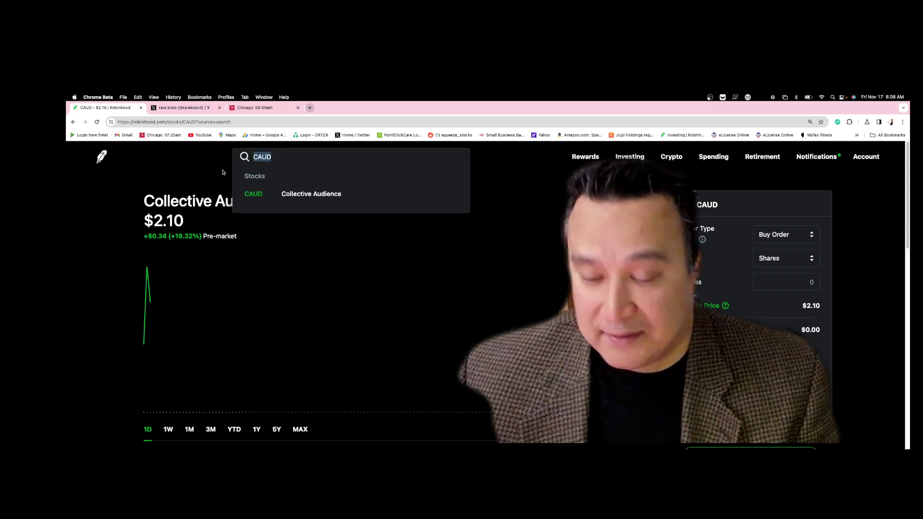
pyautogui.write('AUL')
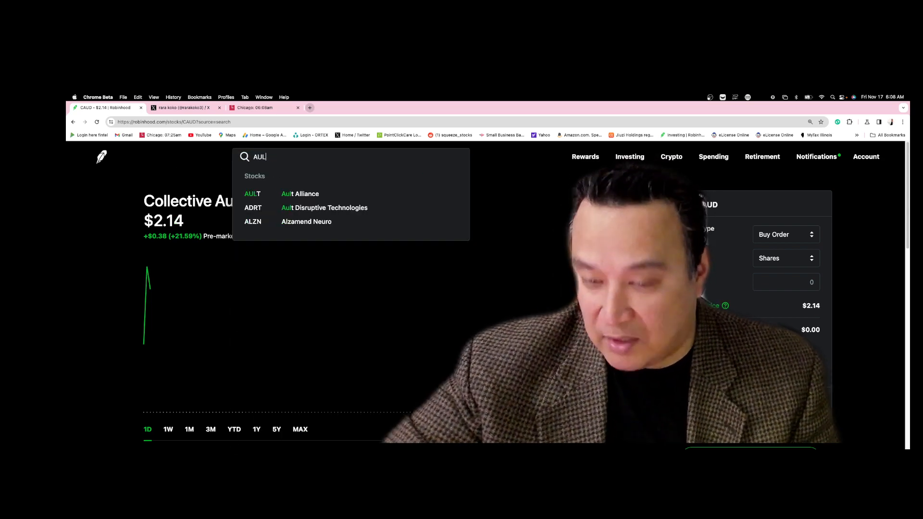